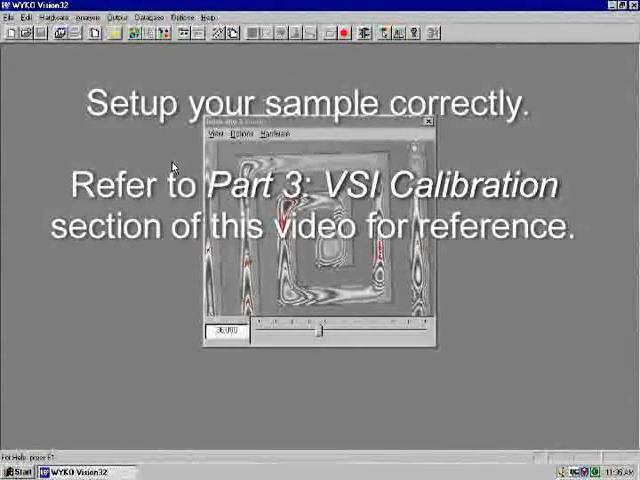
Step: Bring up Measurement Options from the Intensity & Focus window's Options menu
{"action": "left_click", "coordinate": [274, 132]}
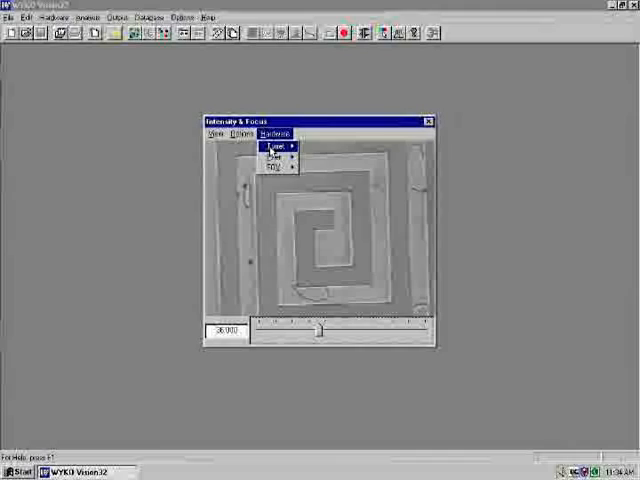
{"action": "left_click", "coordinate": [276, 146]}
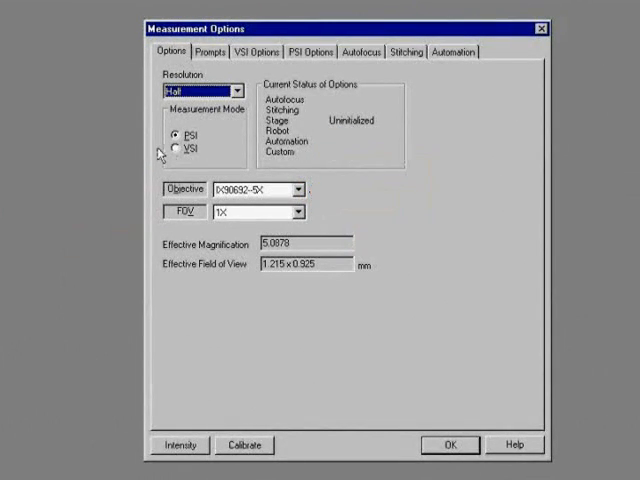
Step: Choose VSI as the measurement mode and set resolution to Full
{"action": "left_click", "coordinate": [174, 148]}
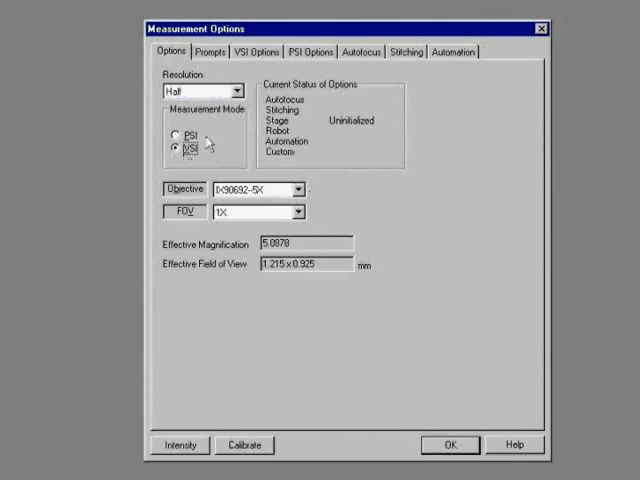
{"action": "left_click", "coordinate": [234, 90]}
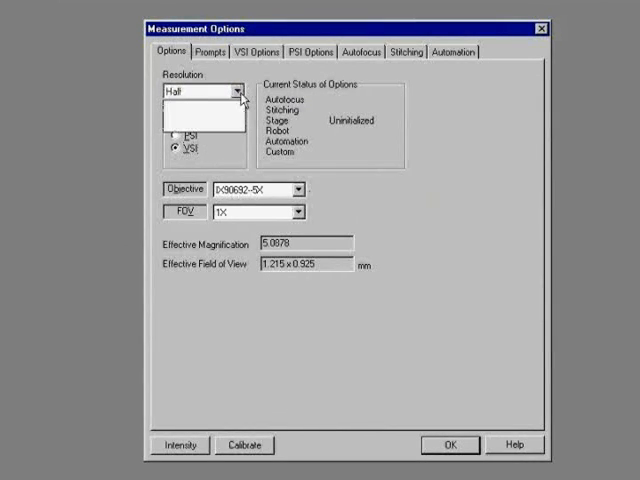
{"action": "left_click", "coordinate": [232, 92]}
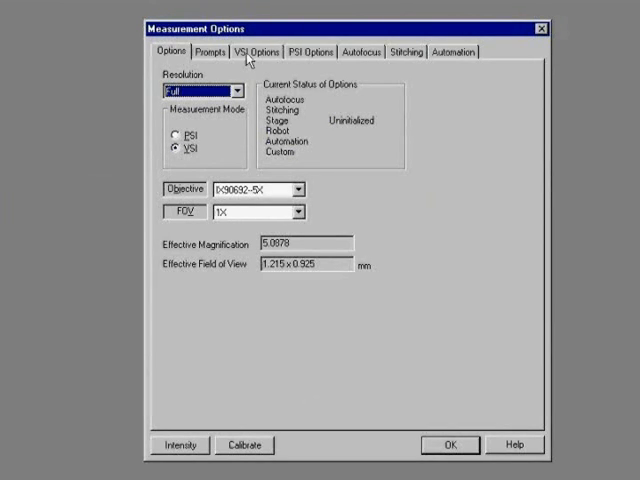
Step: Review the Primary Scan VSI settings: backscan 5 µm, length 20 µm, modulation threshold 5%
{"action": "left_click", "coordinate": [244, 52]}
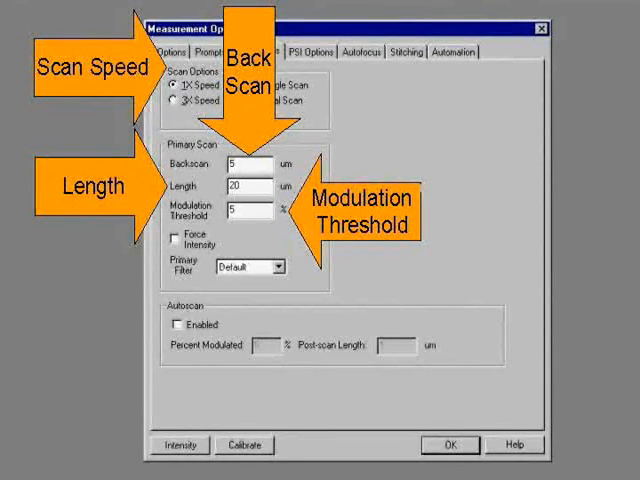
{"action": "left_click", "coordinate": [314, 52]}
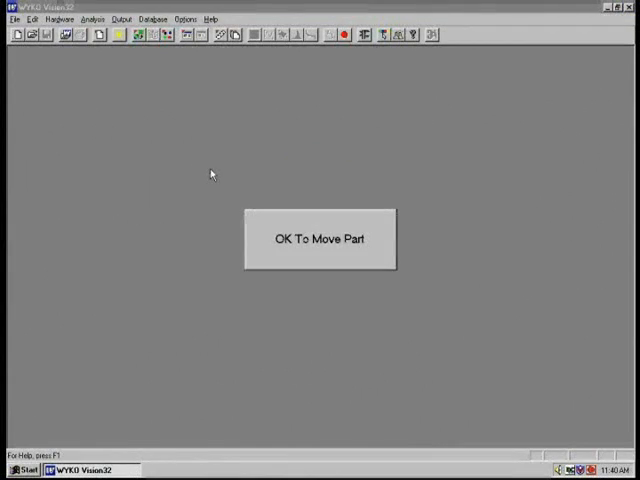
Step: Acknowledge the 'OK To Move Part' notice to show the spiral's Surface Data height map
{"action": "left_click", "coordinate": [320, 240]}
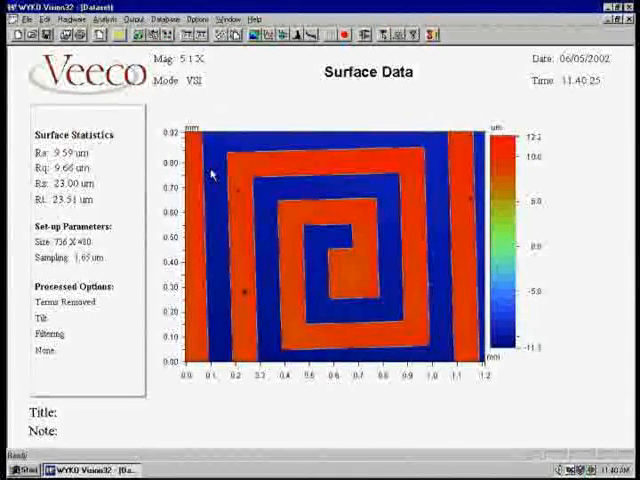
{"action": "mouse_move", "coordinate": [216, 96]}
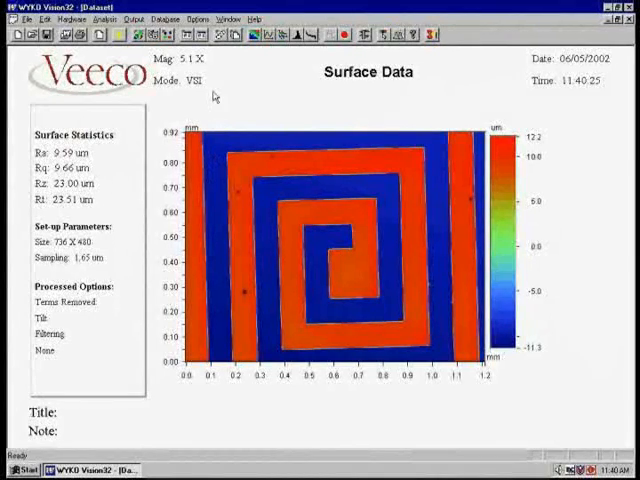
{"action": "mouse_move", "coordinate": [258, 64]}
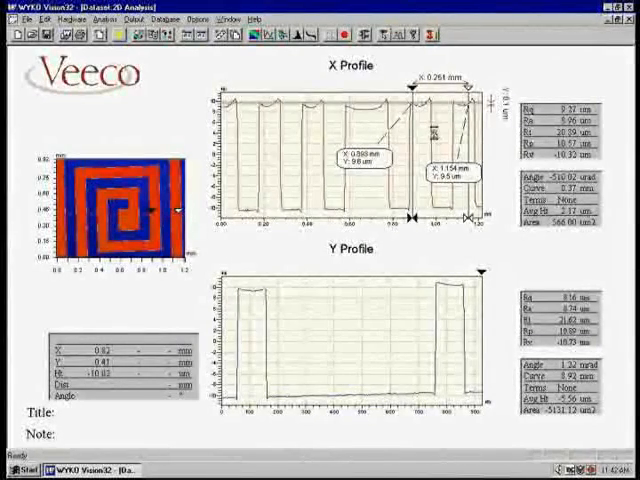
Step: Bring up the context menu over the X and Y profile analysis area
{"action": "right_click", "coordinate": [450, 156]}
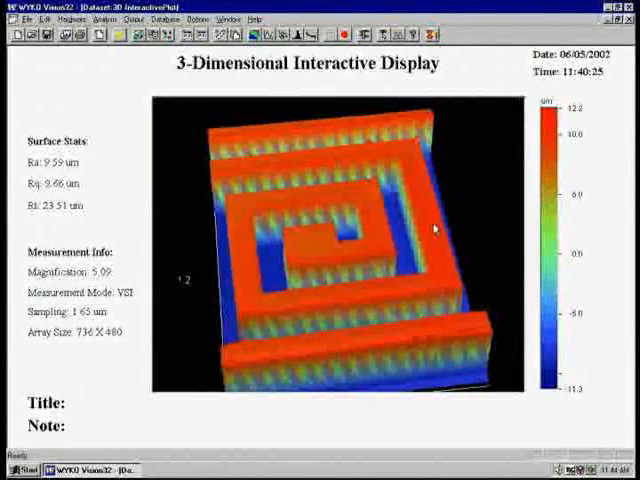
Step: Review the 3D plot's display settings in Plot Options and close them unchanged
{"action": "right_click", "coordinate": [436, 228]}
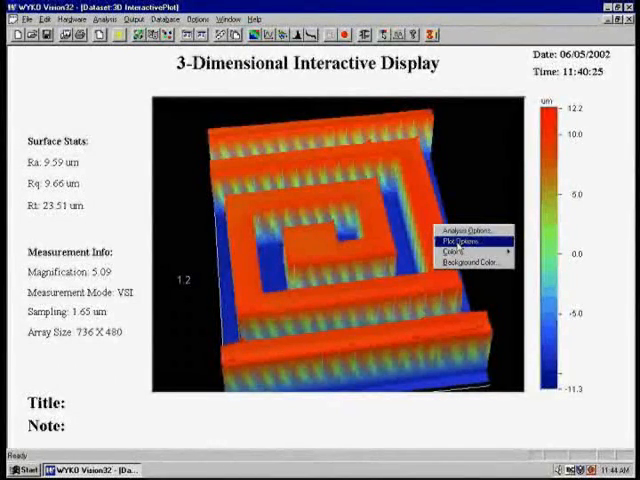
{"action": "left_click", "coordinate": [452, 240]}
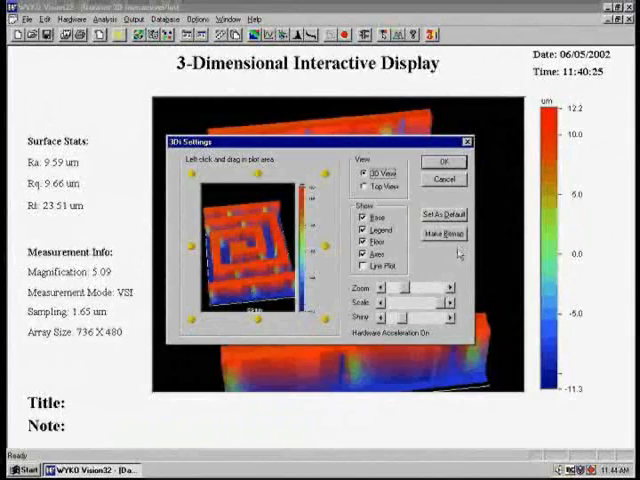
{"action": "left_click", "coordinate": [444, 160]}
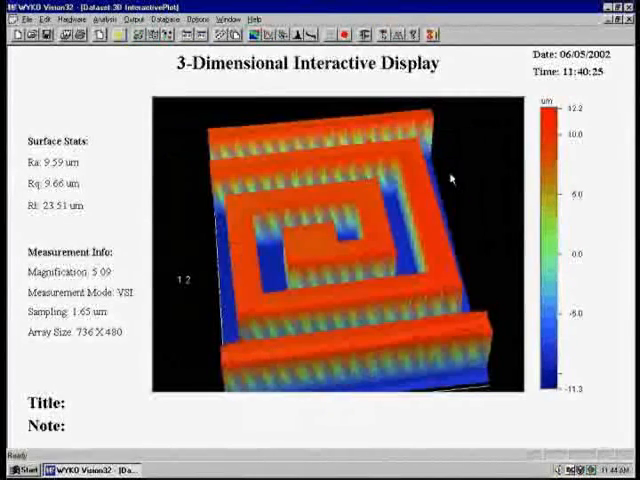
Step: Switch on a data processing option in Analysis Options and apply it to the 3D plot
{"action": "right_click", "coordinate": [440, 190]}
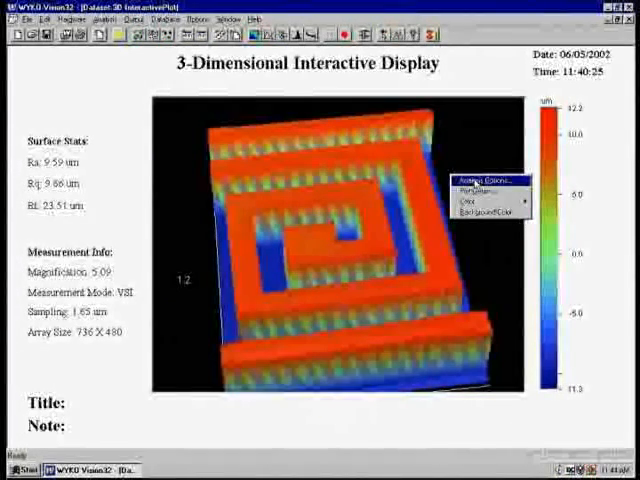
{"action": "left_click", "coordinate": [480, 180]}
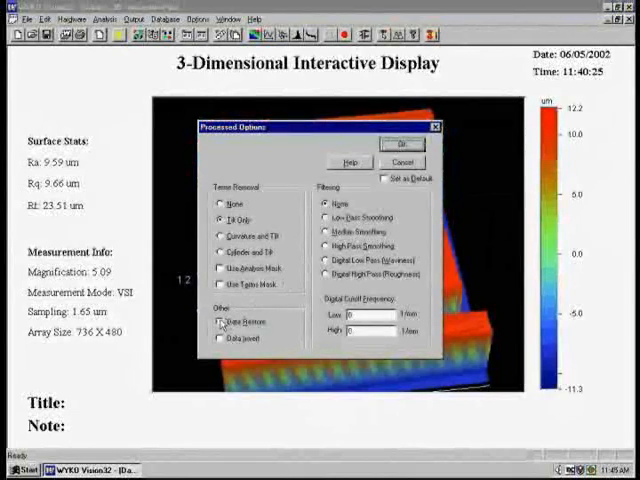
{"action": "left_click", "coordinate": [220, 322]}
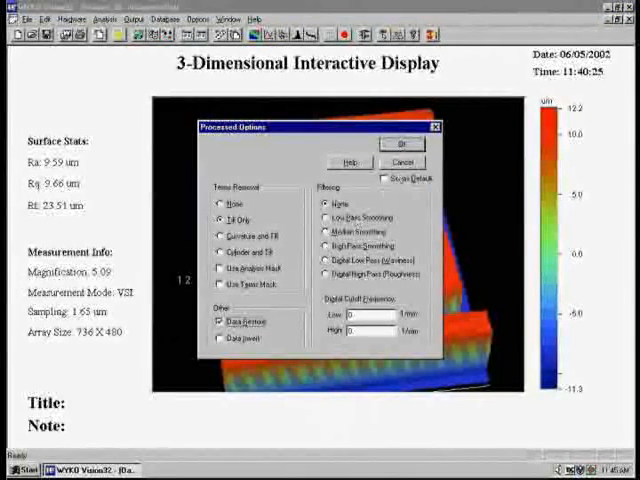
{"action": "left_click", "coordinate": [394, 144]}
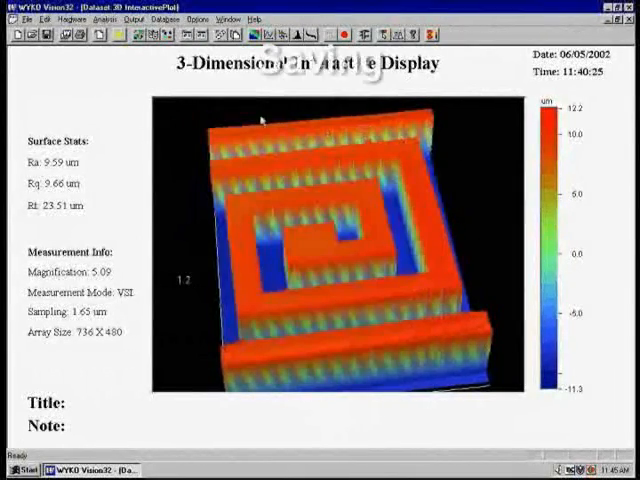
Step: Start Save Dataset As and select the destination folder for the spiral data
{"action": "left_click", "coordinate": [16, 18]}
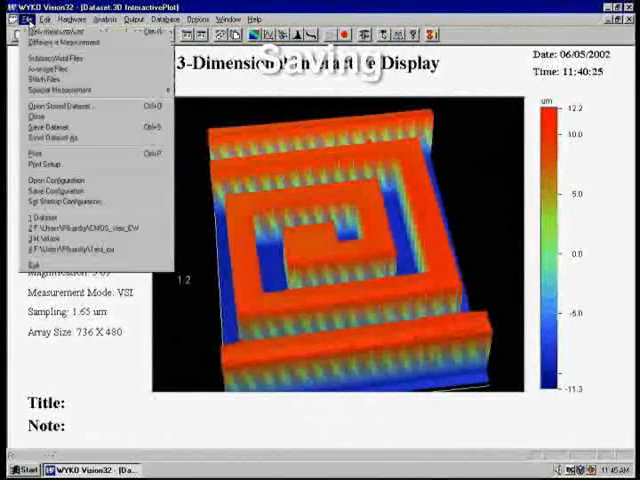
{"action": "left_click", "coordinate": [52, 140]}
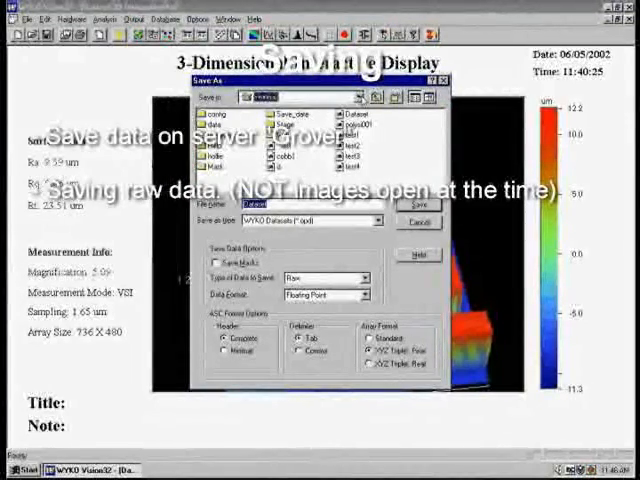
{"action": "left_click", "coordinate": [368, 96]}
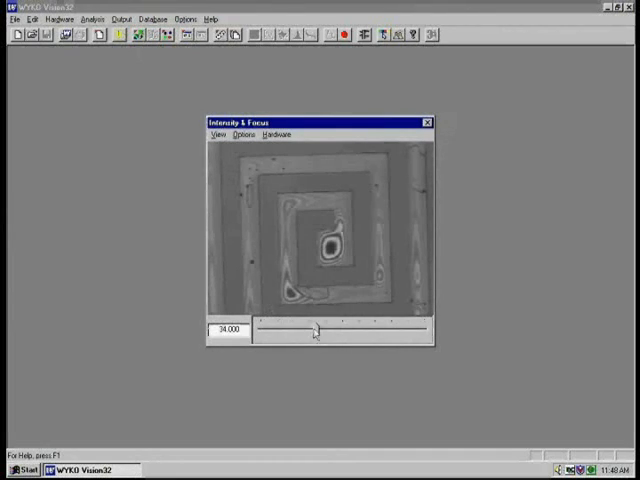
Step: Drag the light intensity slider down to 0 in the live view
{"action": "left_click_drag", "start_coordinate": [312, 328], "coordinate": [258, 328]}
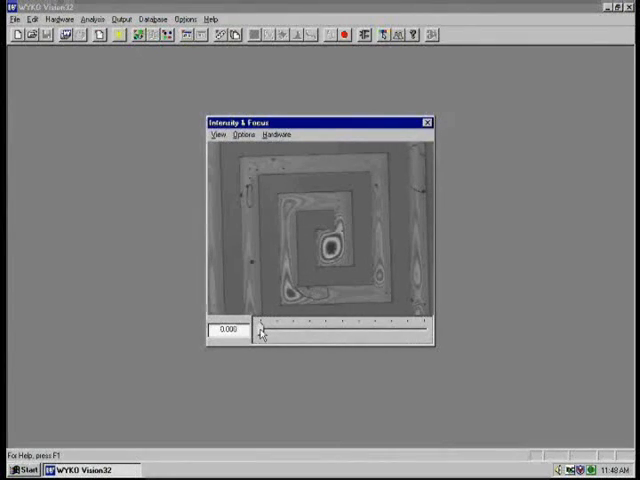